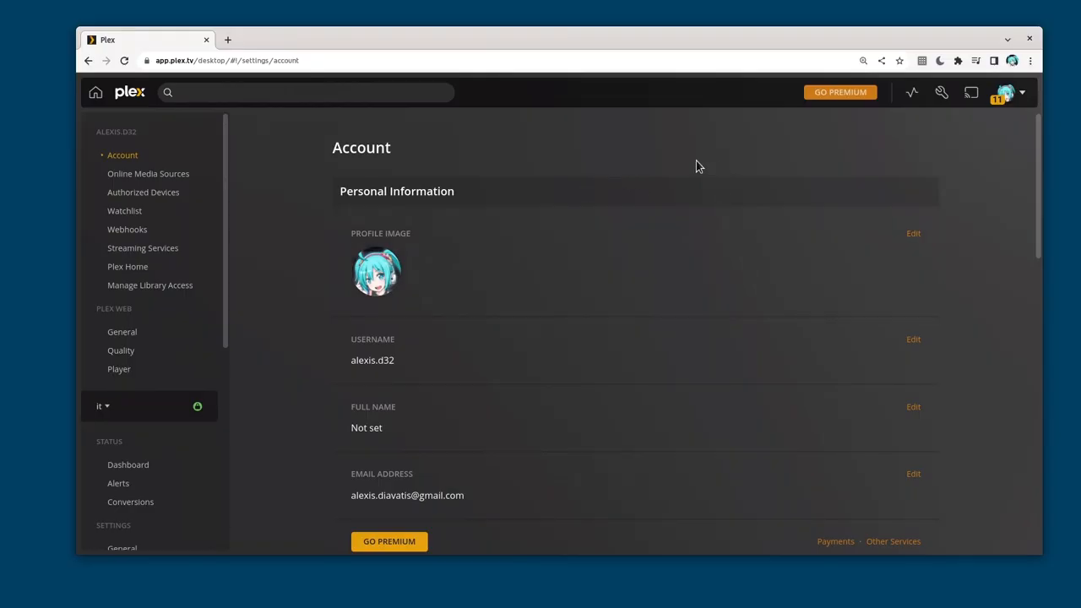
- Scroll past the account settings and open the Plex Media Server downloads page in a new tab
scroll(down, 3)
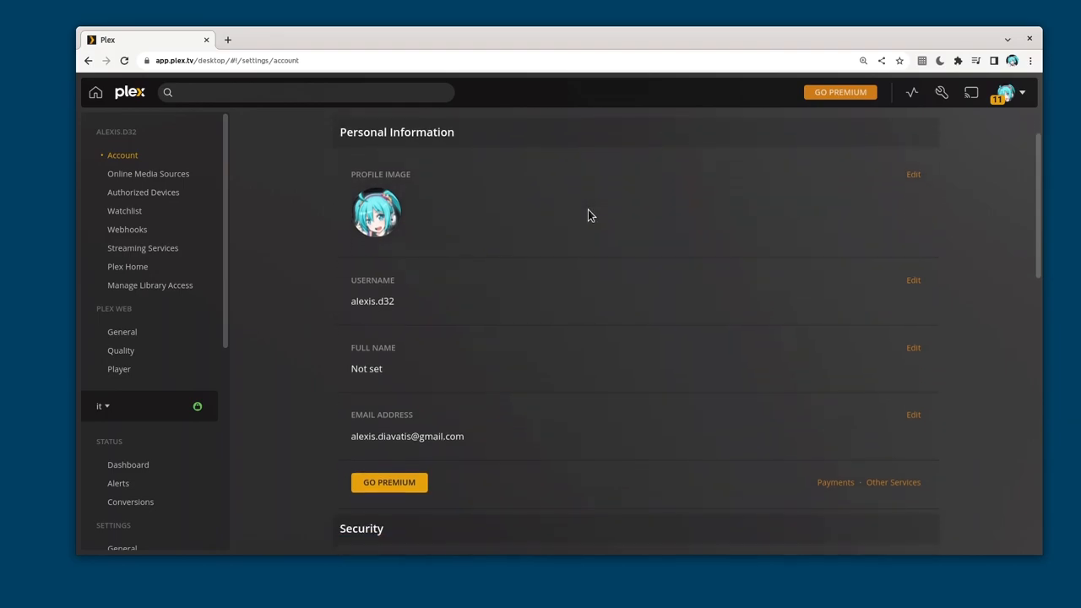
scroll(down, 3)
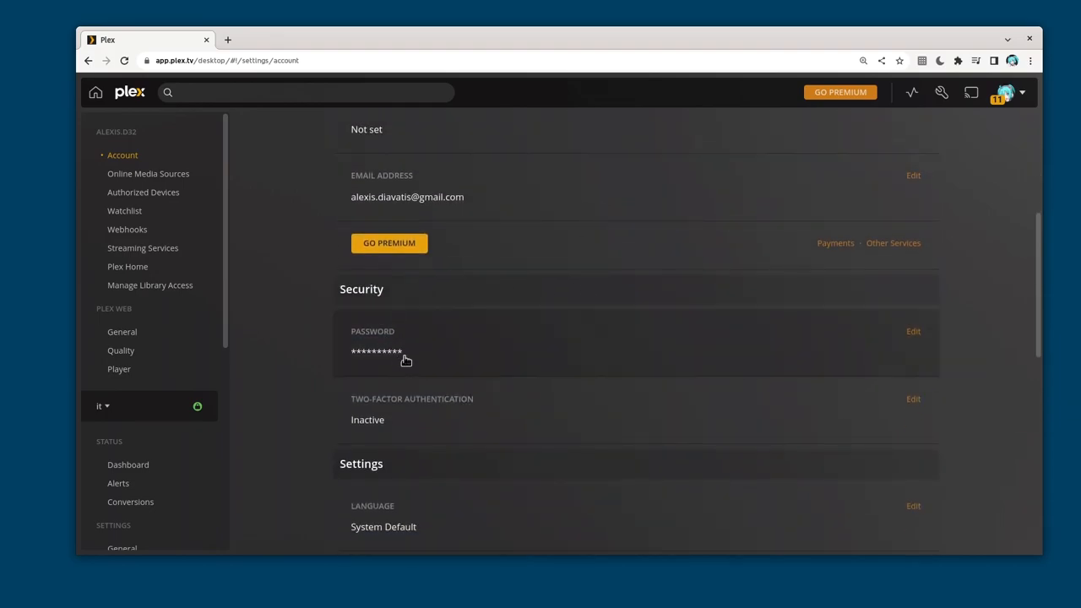
mouse_move(387, 357)
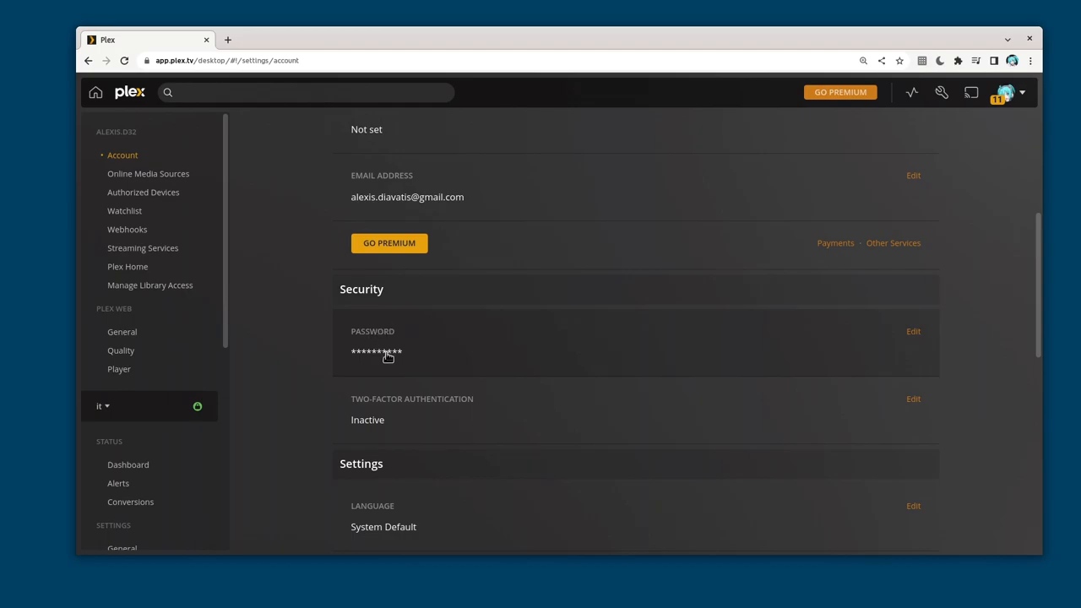
mouse_move(169, 209)
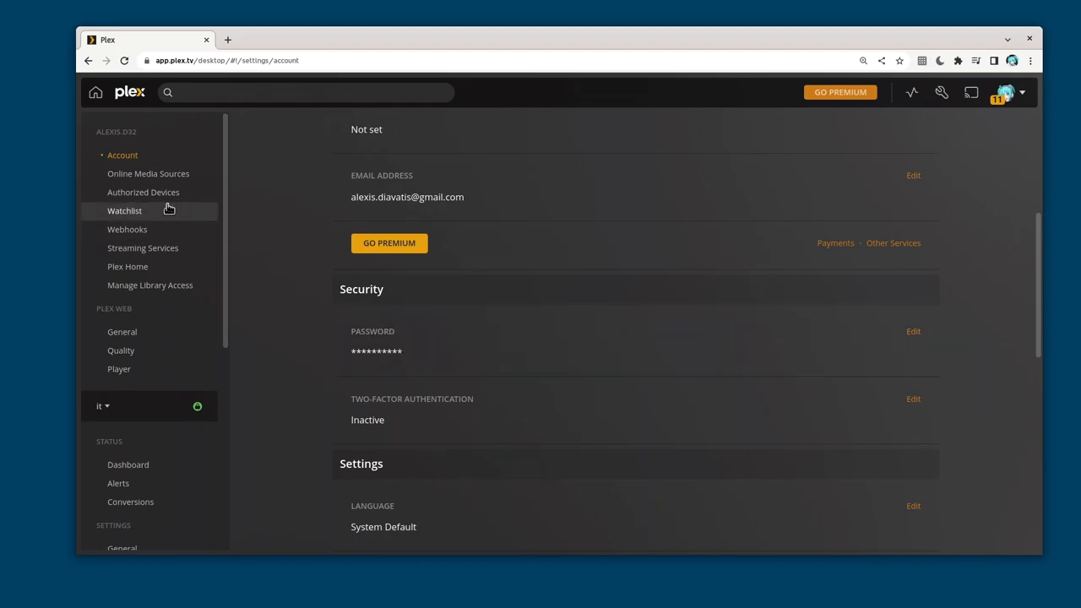
click(142, 192)
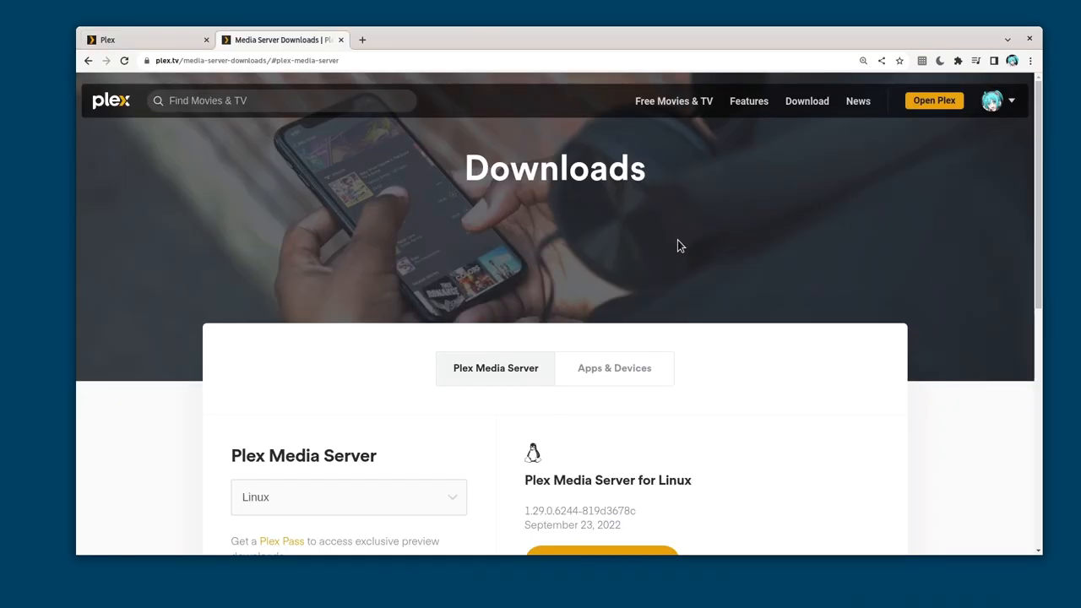
- List the Linux builds: Ubuntu/Debian and Fedora/CentOS/SUSE packages
click(616, 353)
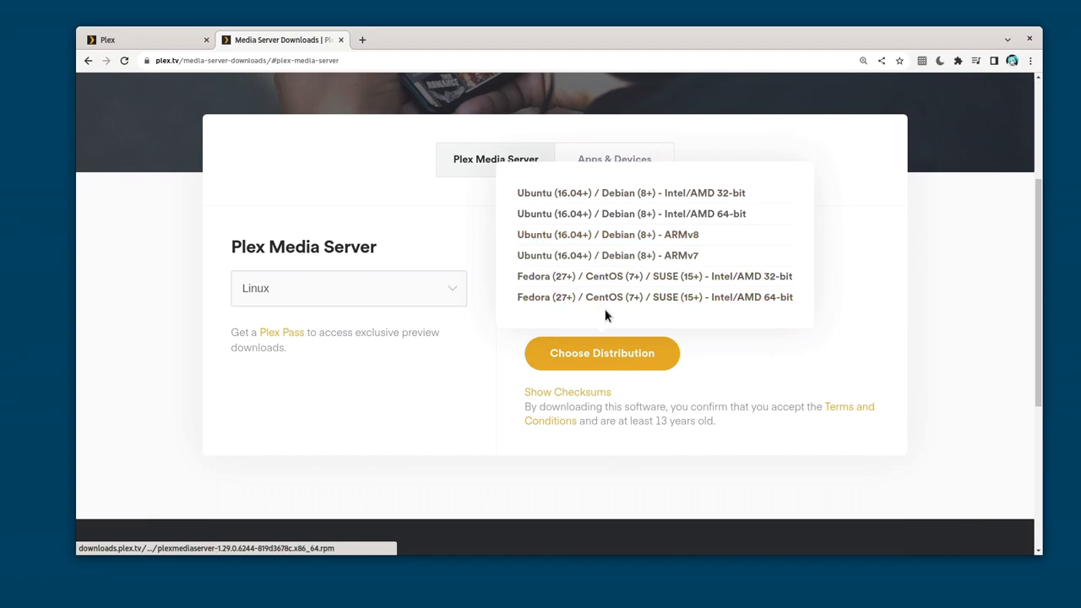
mouse_move(592, 299)
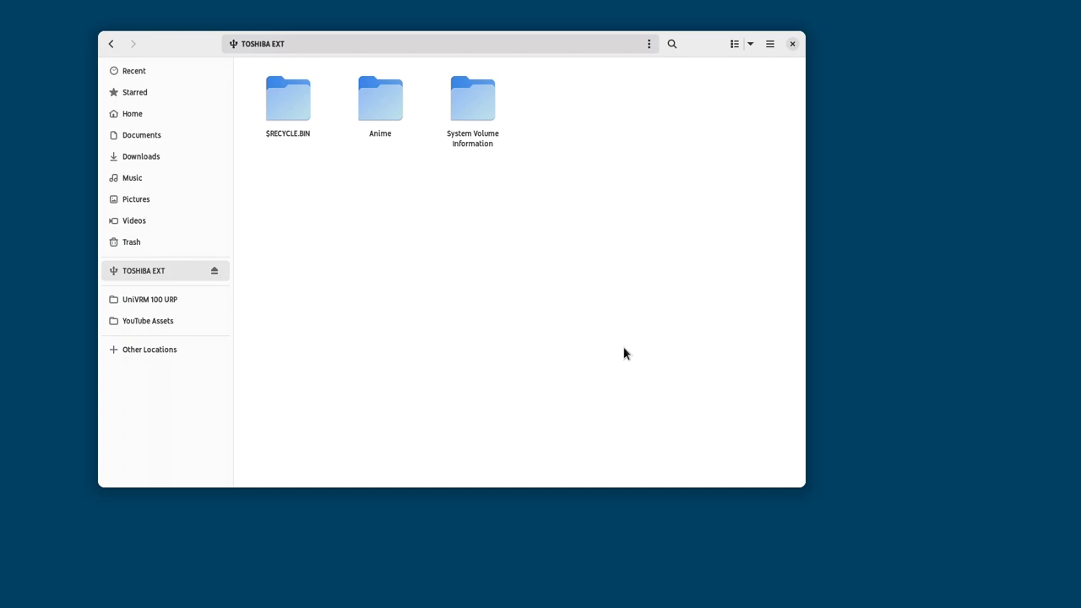
mouse_move(436, 180)
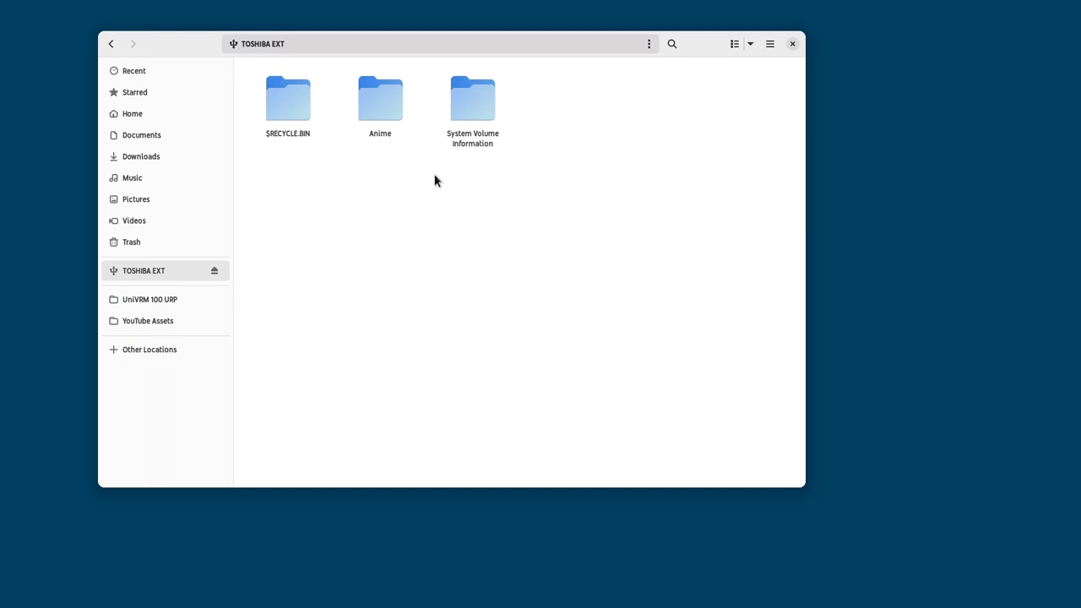
mouse_move(416, 166)
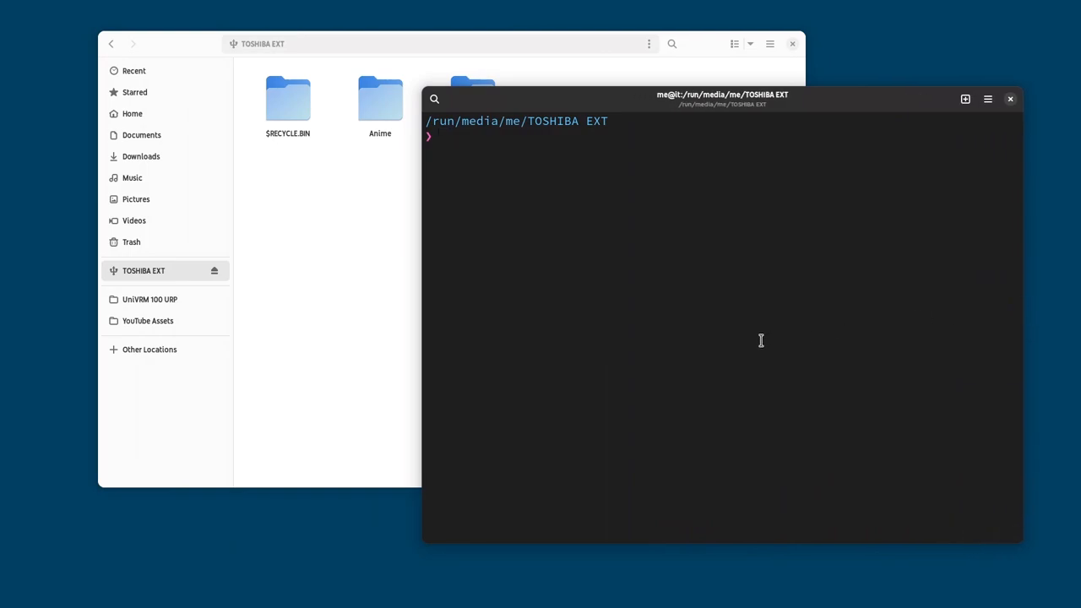
- Create /mnt/plex and mount /dev/sdc1 there with sudo
text(cd)
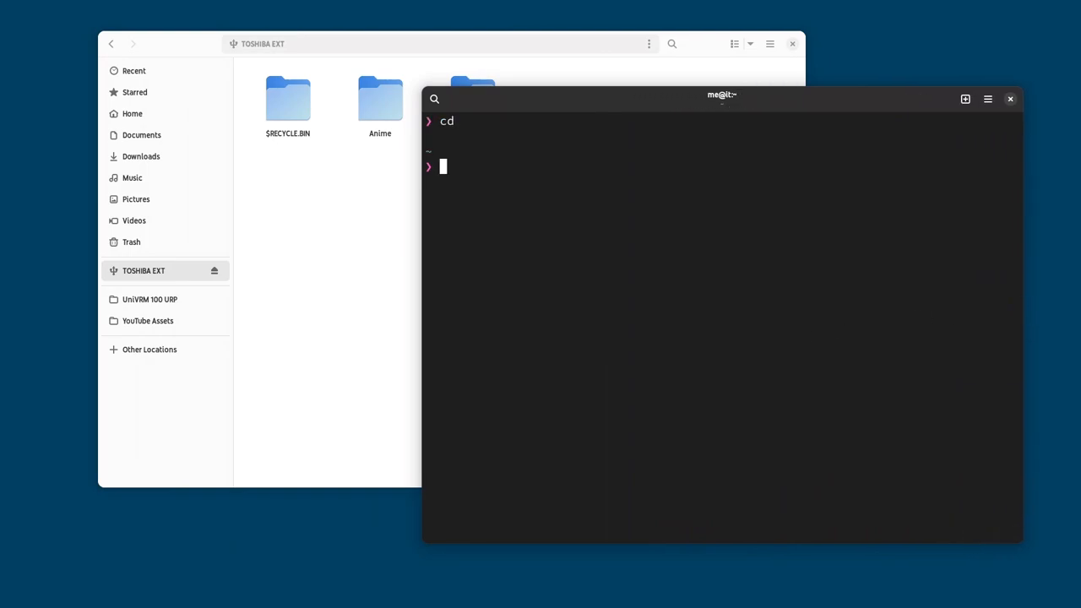
text(sudo u)
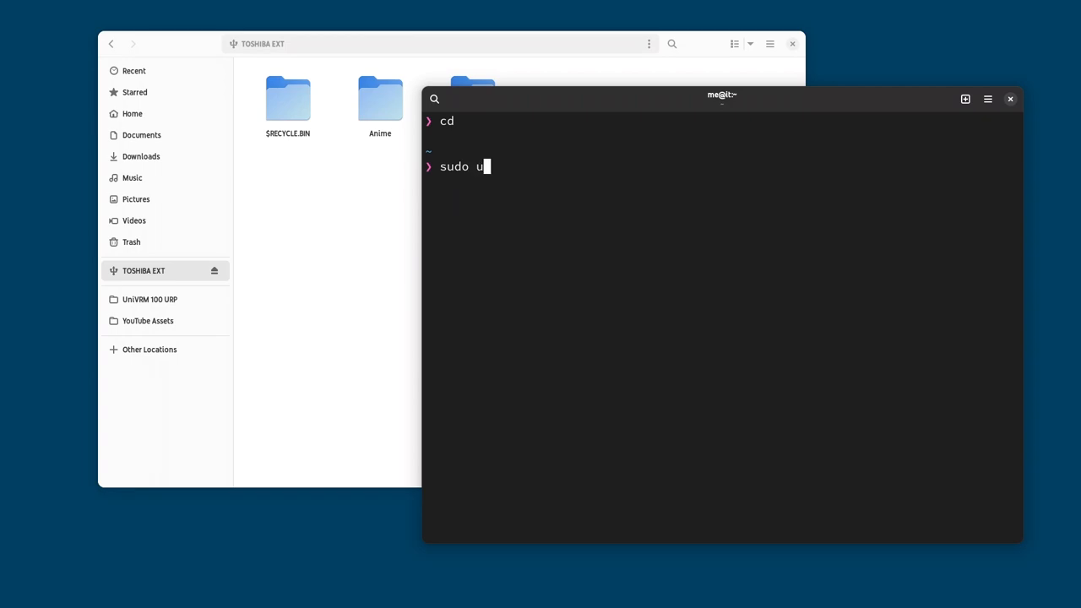
text(mount /dev/sdc1)
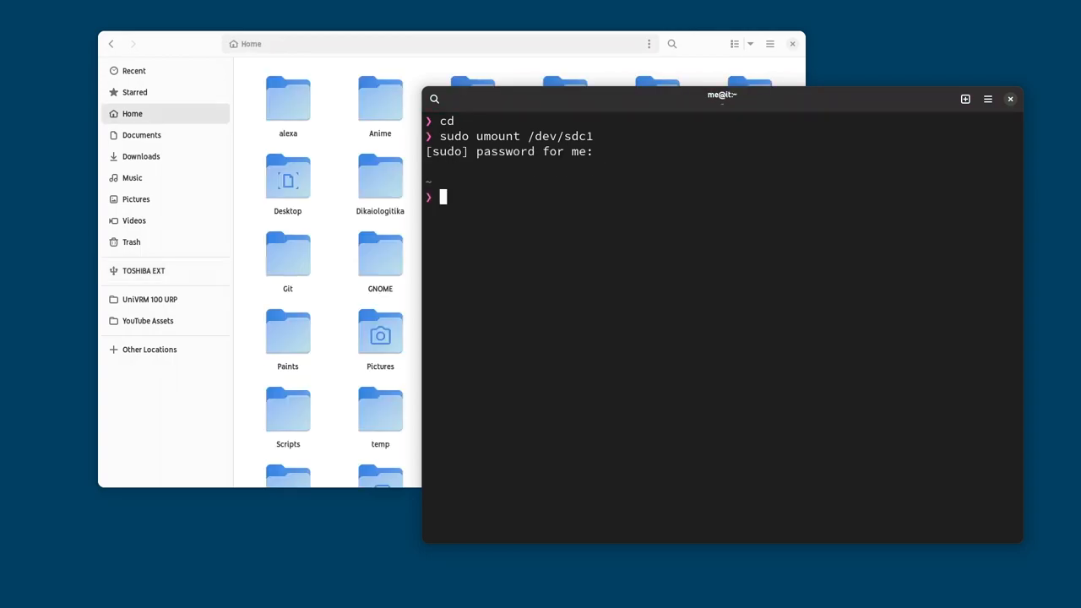
text(sudo mkdir /mnt/)
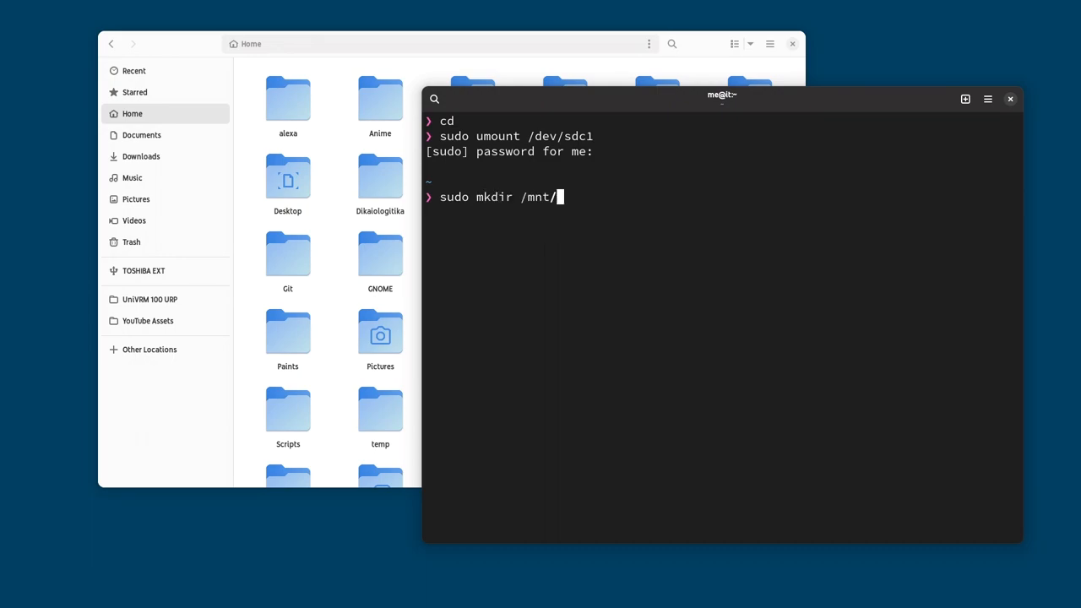
text(plex)
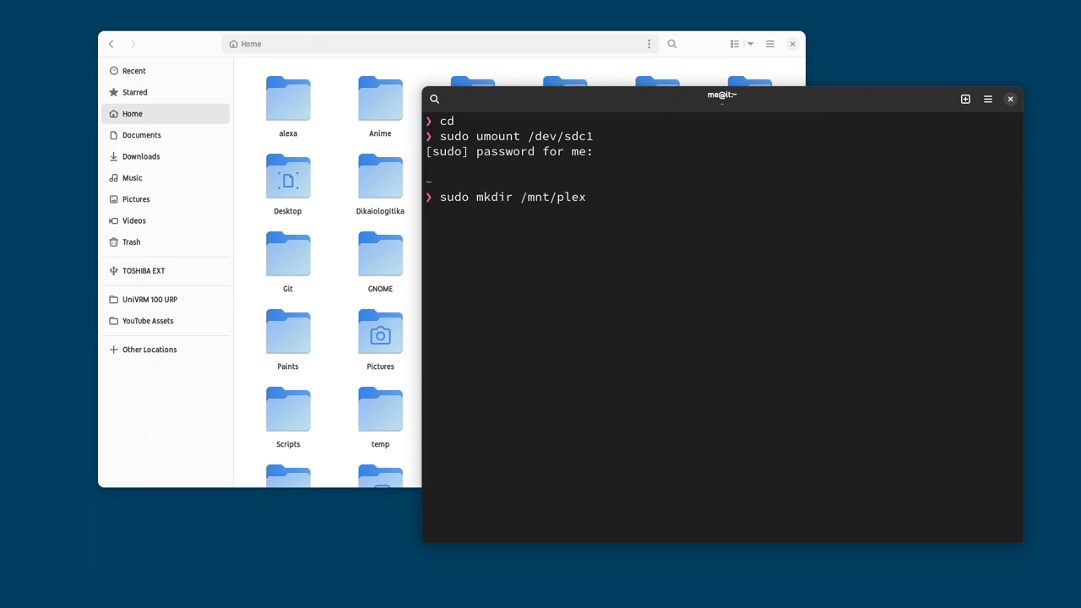
text(sudo)
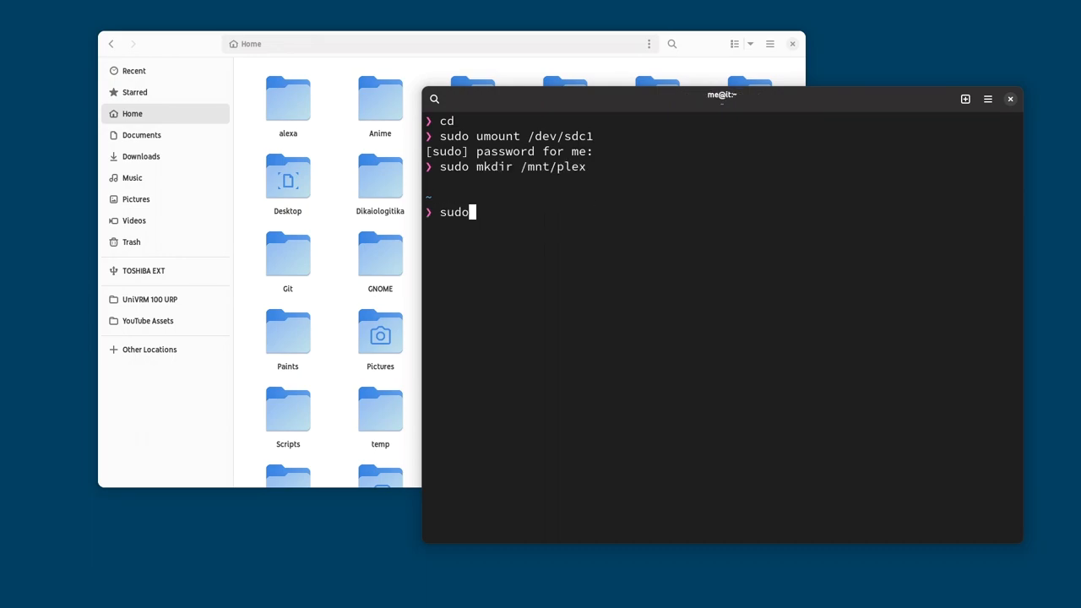
text(mount /dev/sdc)
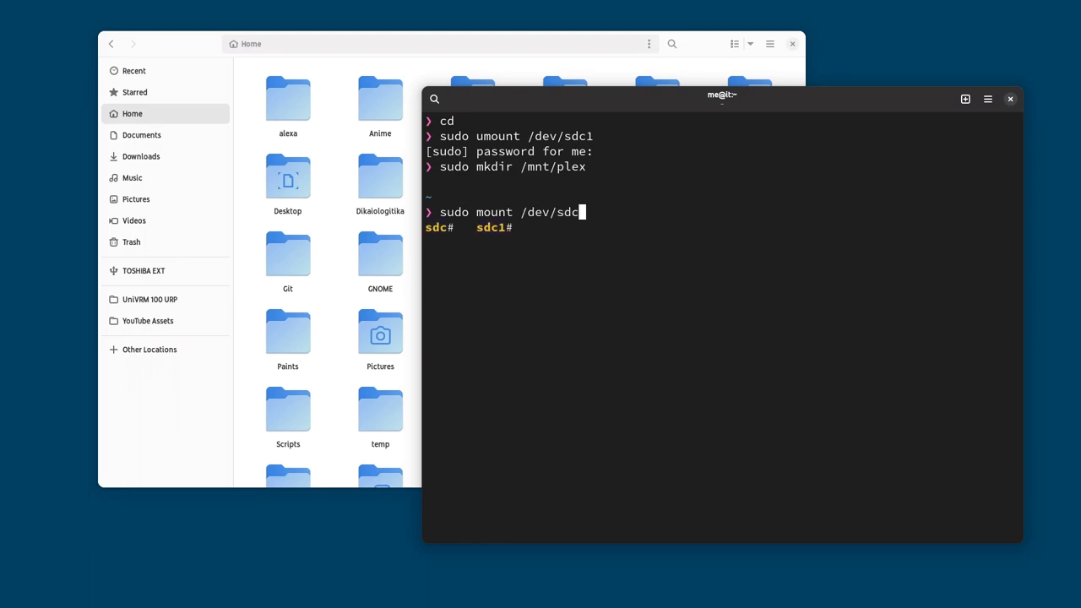
text(1 /mnt/plex/)
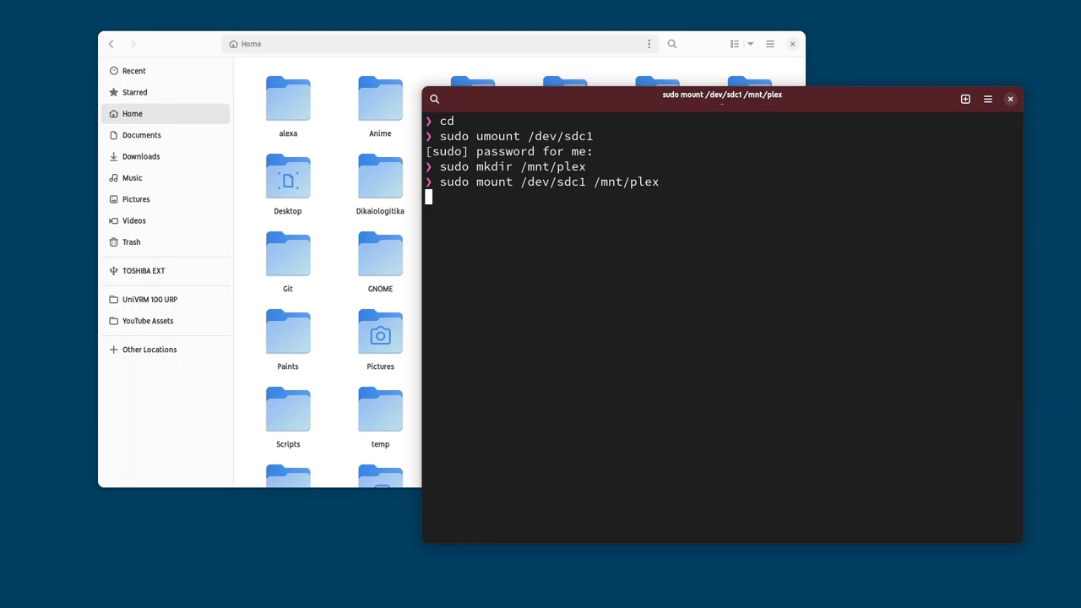
key(Return)
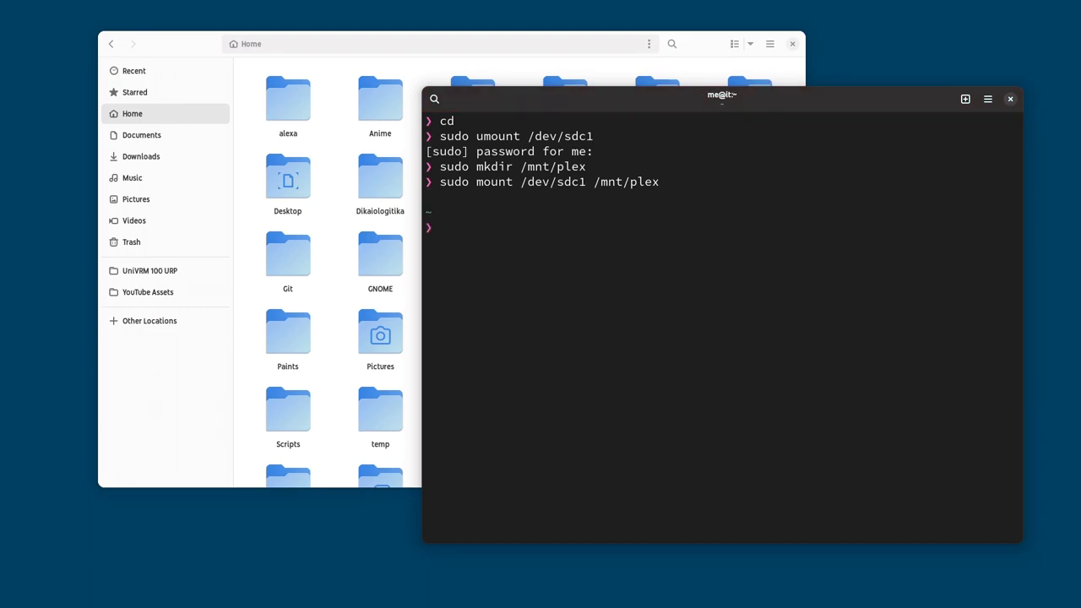
- Give plex:plex ownership of /mnt/plex with chown, then bring up Plex Web
text(sudo chown -R)
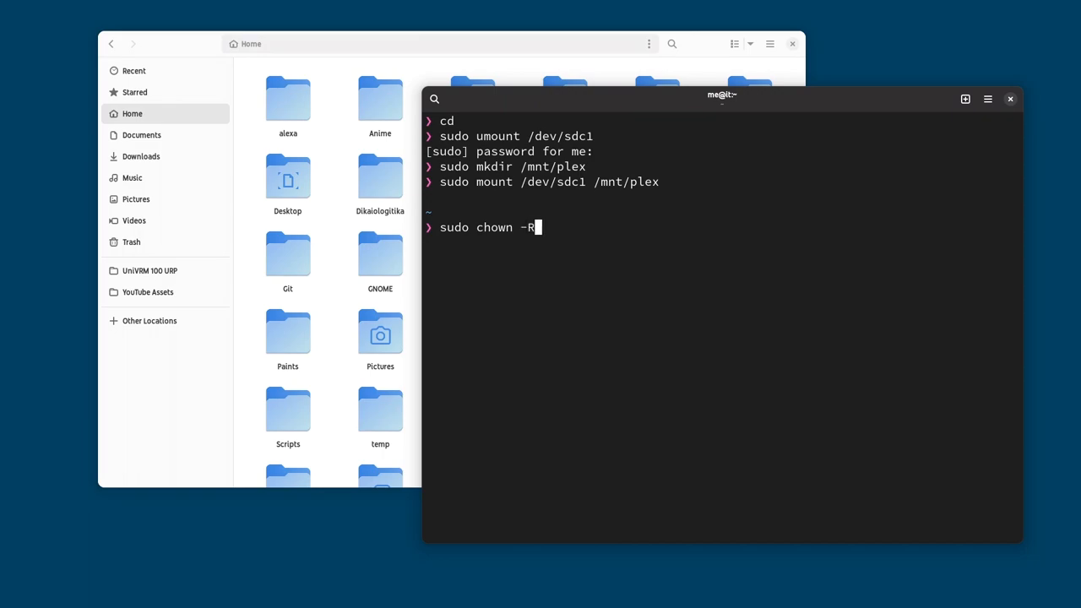
text(plex:plex /mnt/plex)
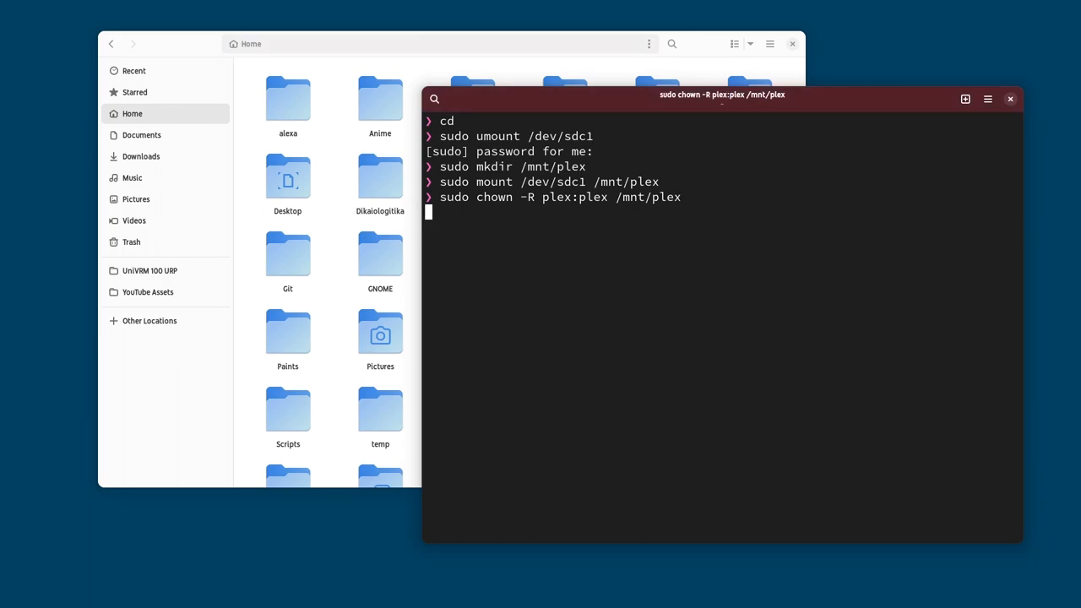
key(Return)
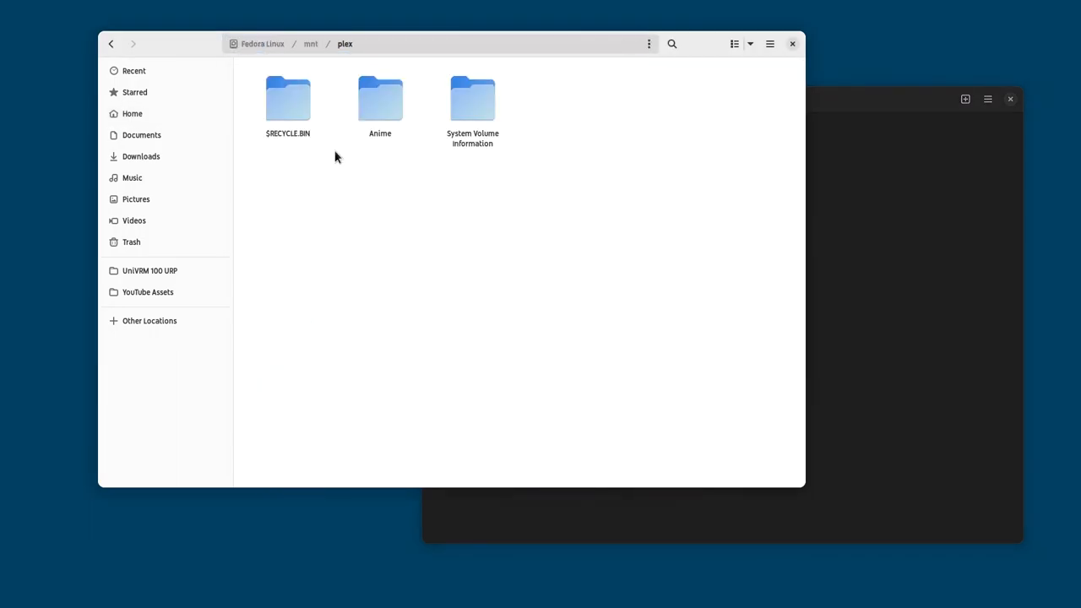
double_click(379, 97)
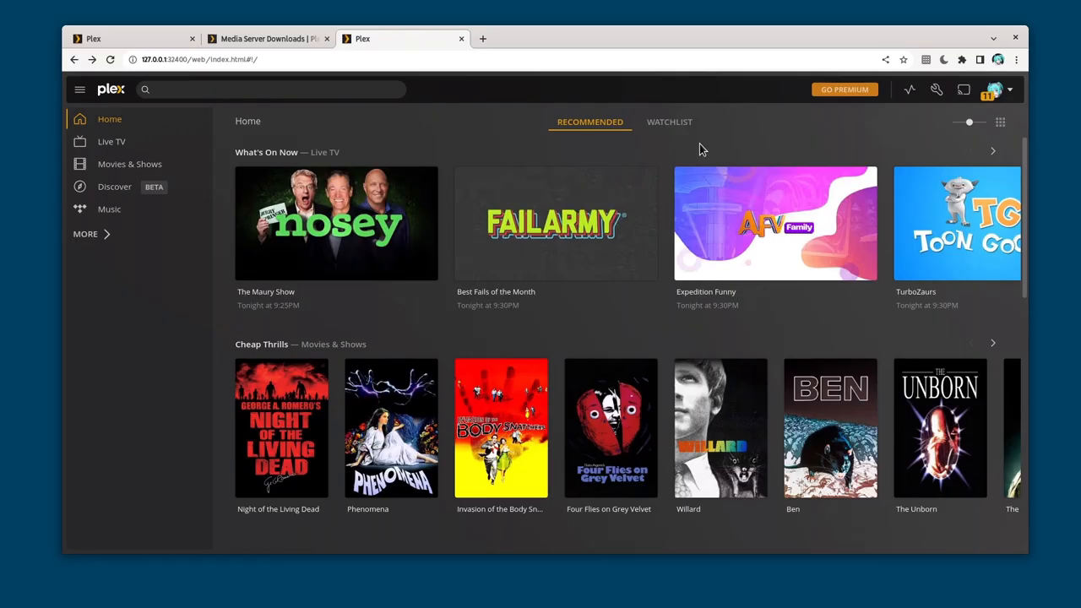
- From server Settings > Libraries, start Add Library with Movies as the type
click(936, 90)
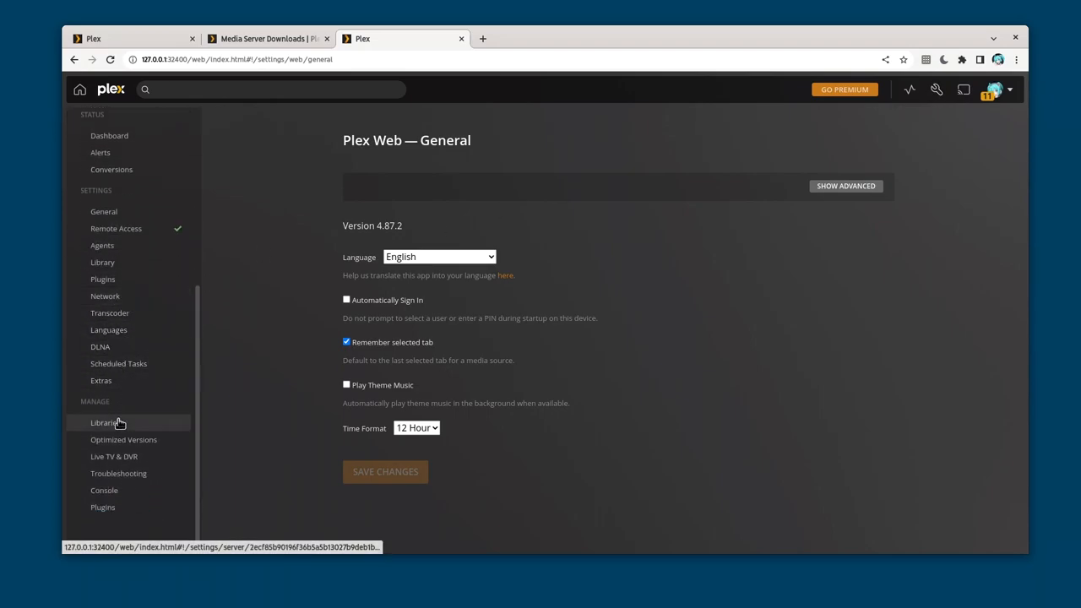
click(104, 423)
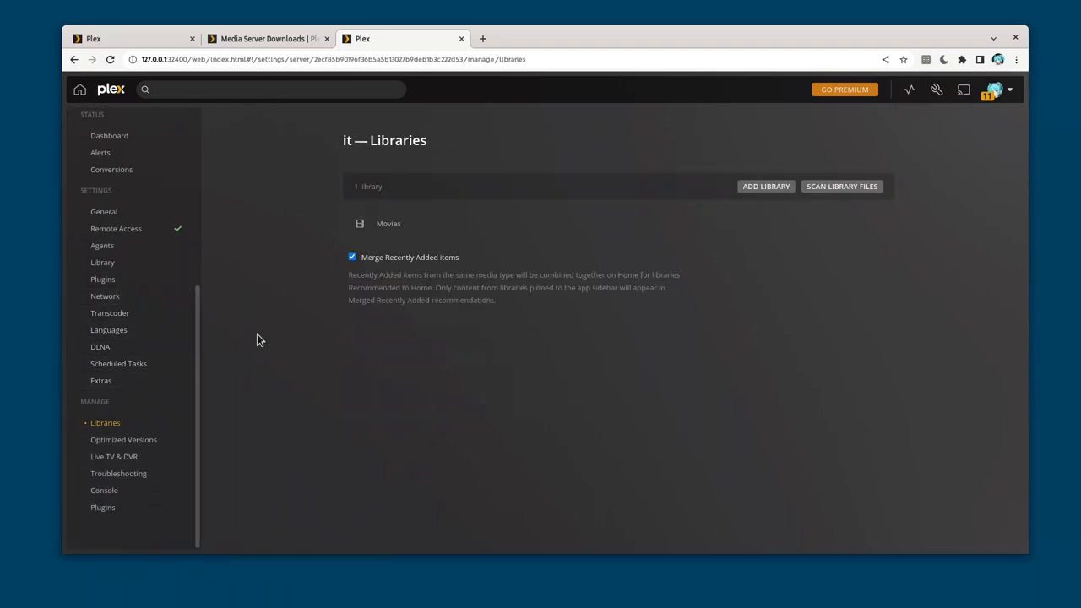
mouse_move(493, 221)
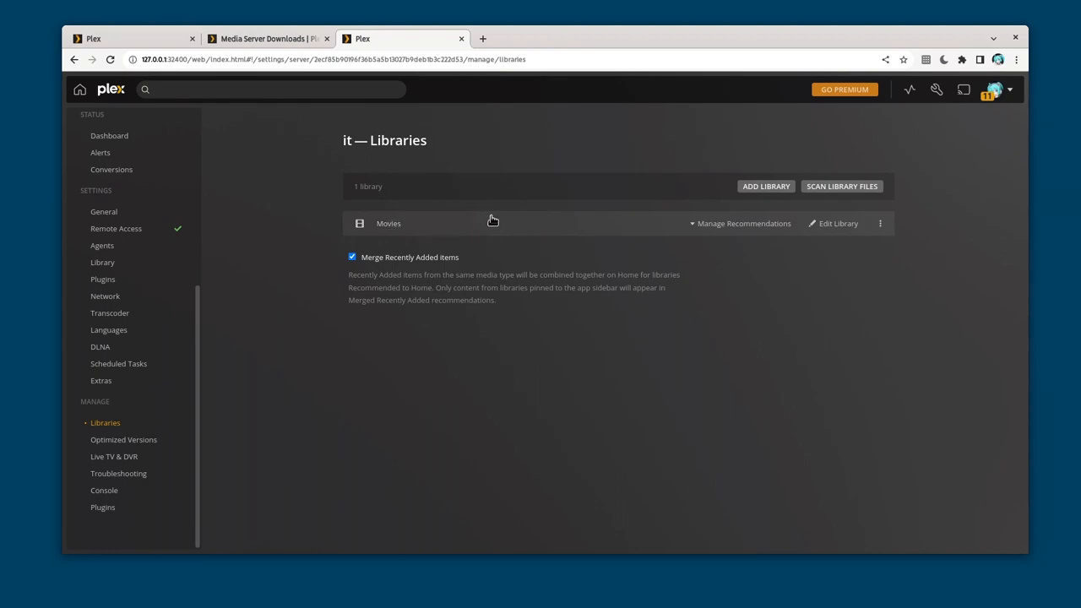
click(766, 186)
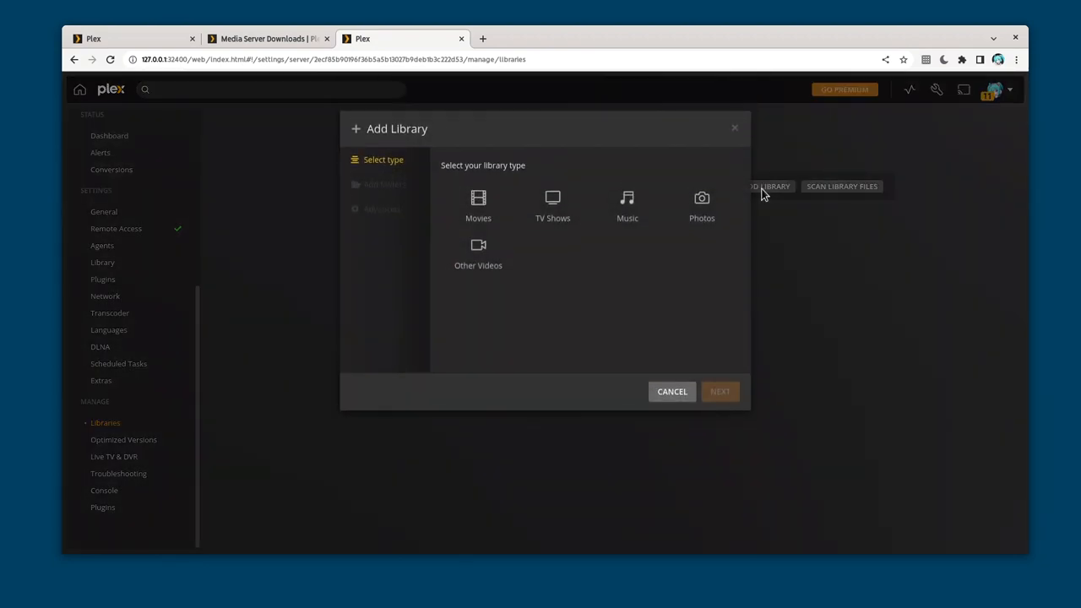
click(478, 203)
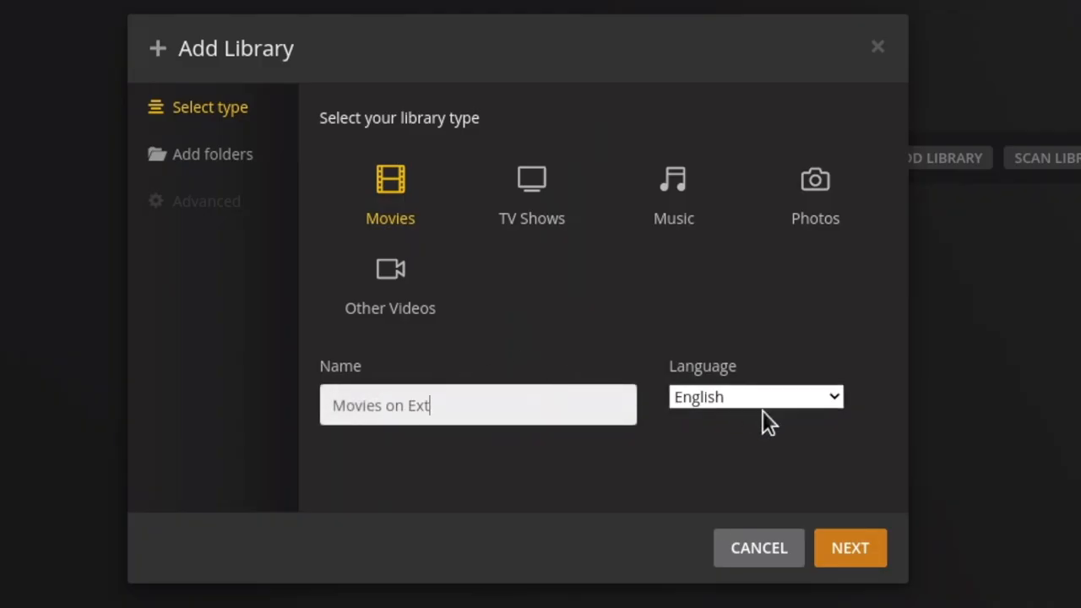
- Browse from the root to add /mnt/plex as the folder and finish Add Library
click(849, 547)
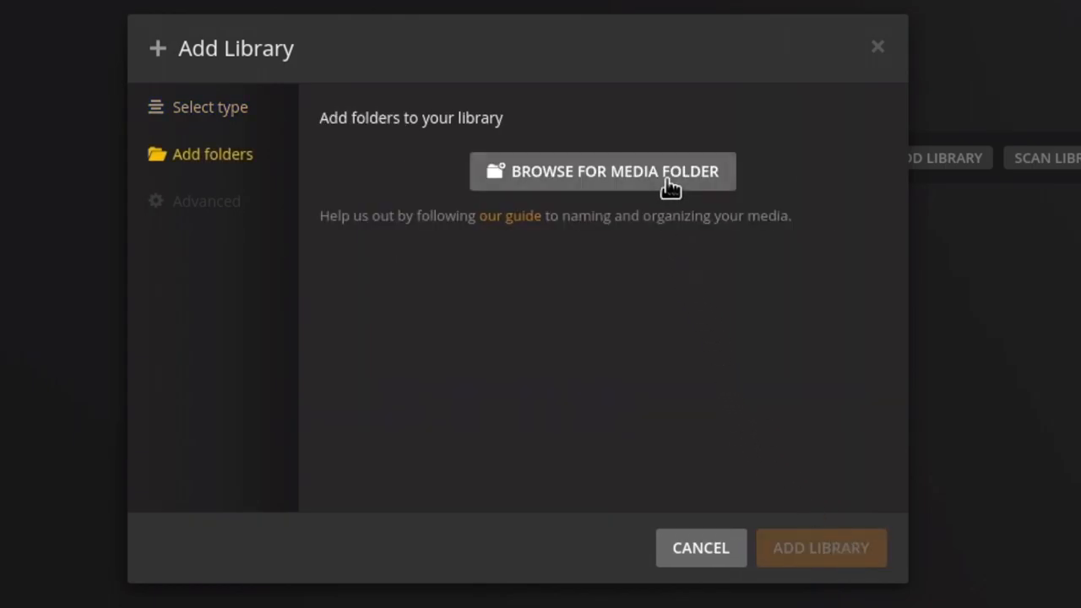
click(602, 171)
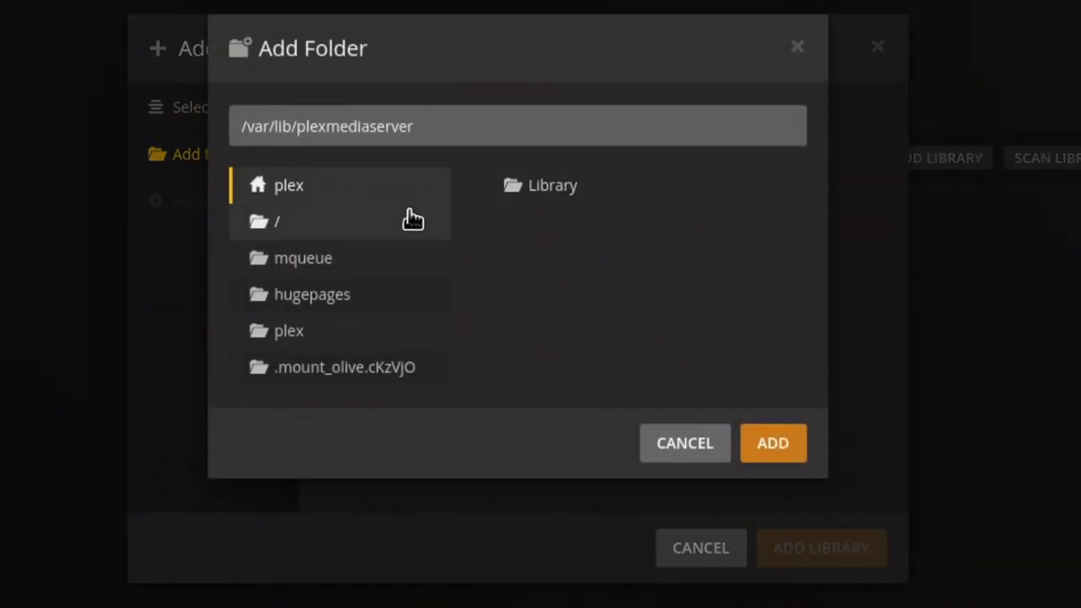
click(278, 221)
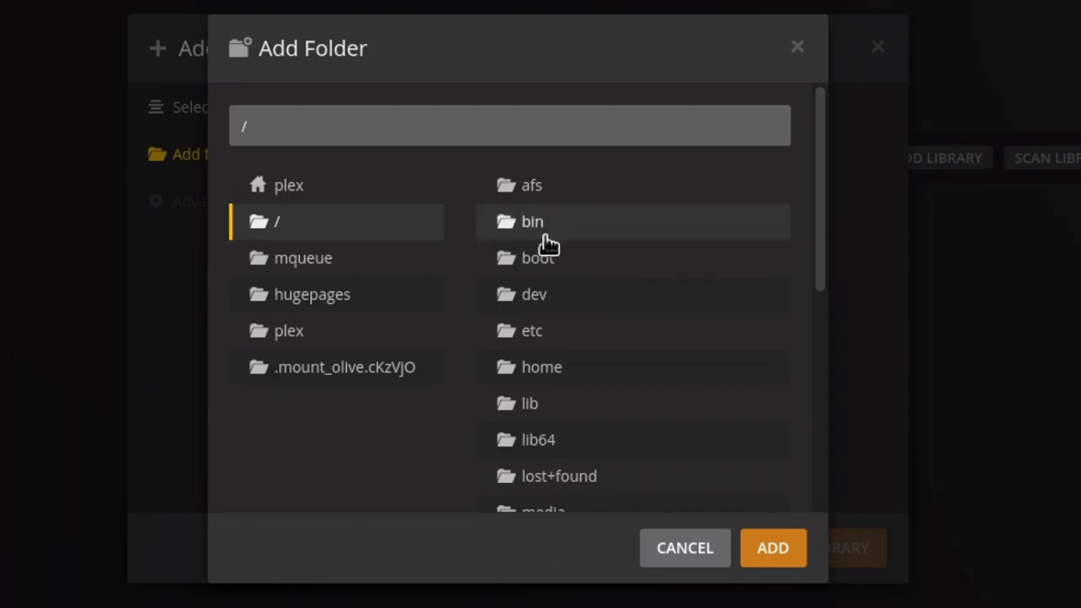
mouse_move(574, 346)
text(mnt/plex)
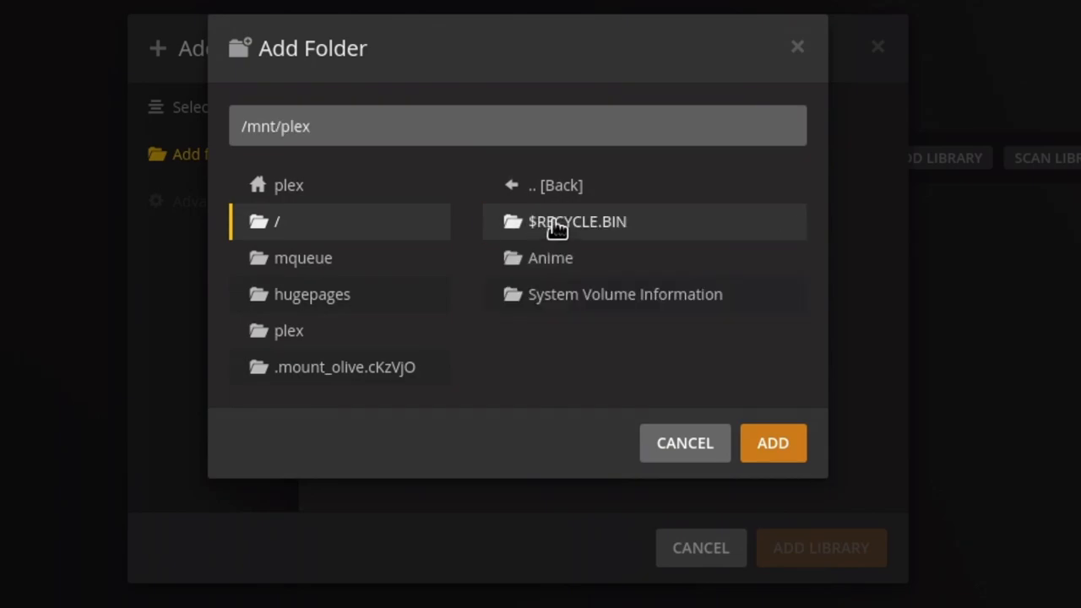
mouse_move(705, 479)
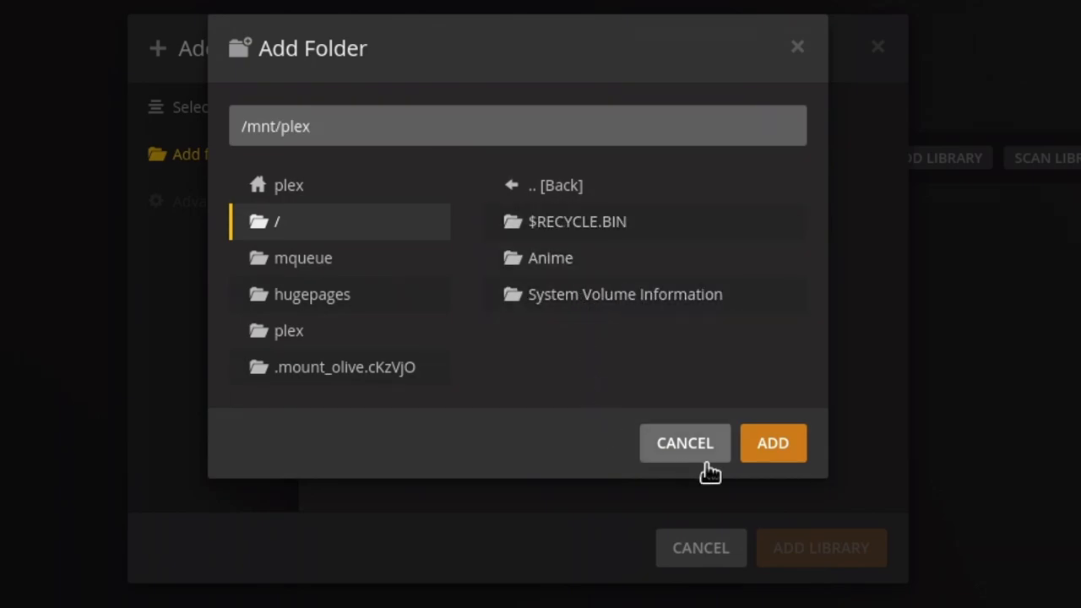
click(772, 442)
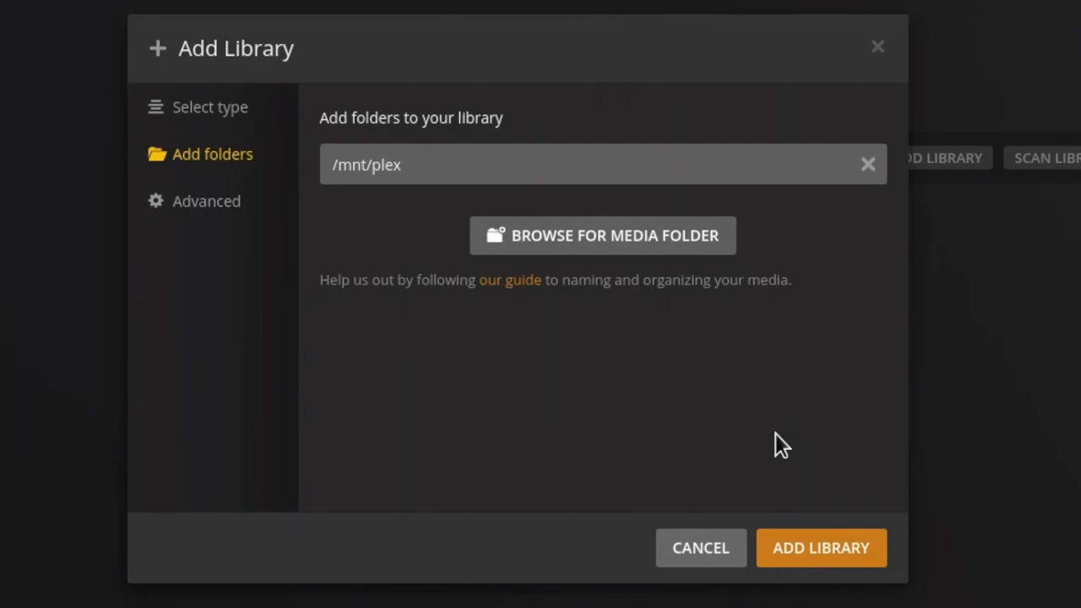
click(822, 547)
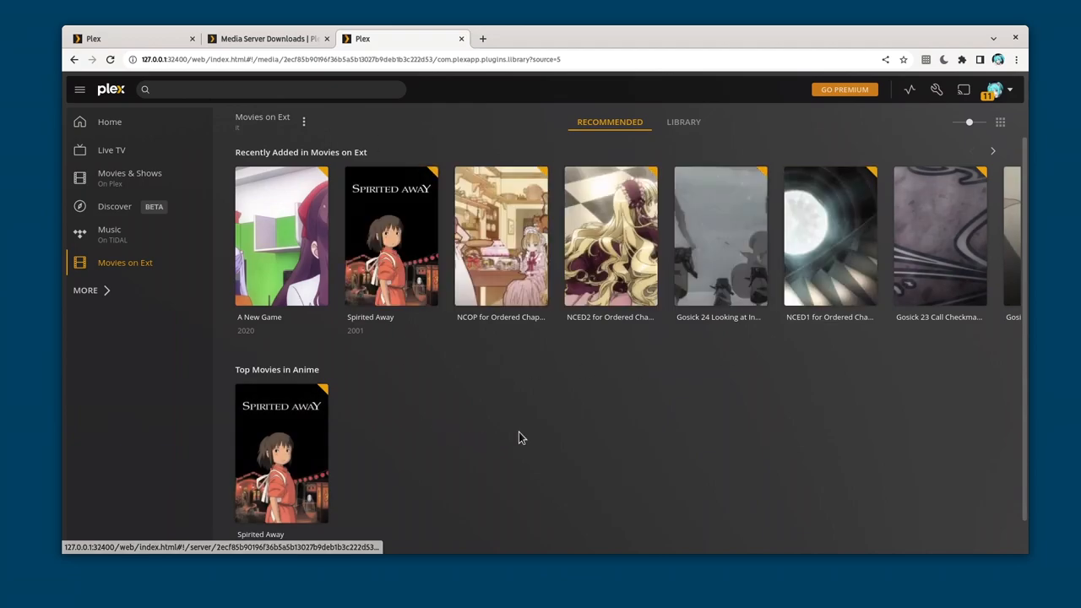
mouse_move(536, 423)
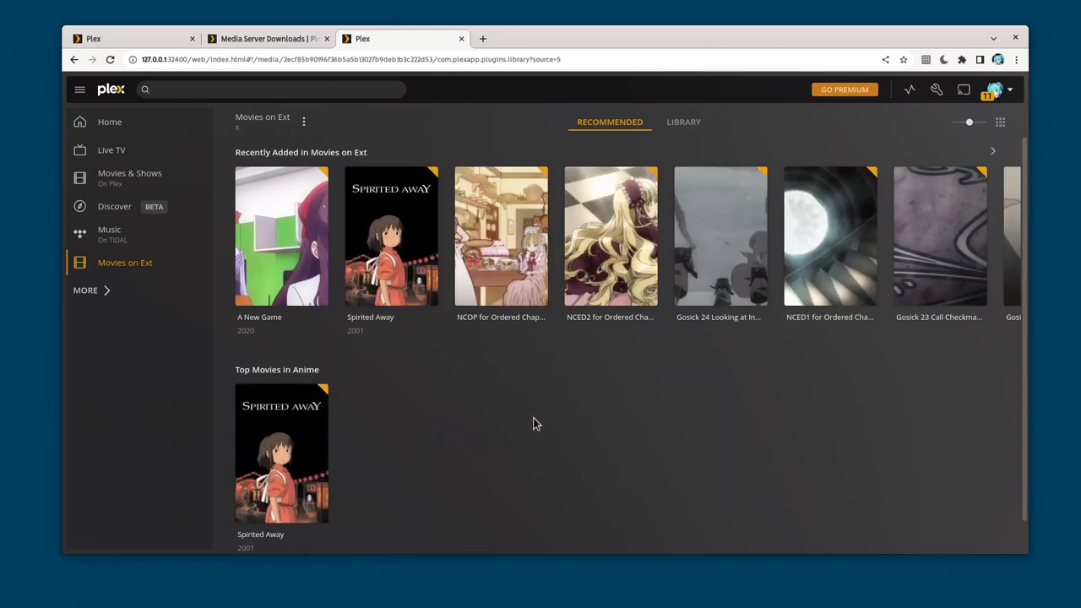
- Switch to Girens, connected to the Plex server and listing Movies on Ext
click(488, 39)
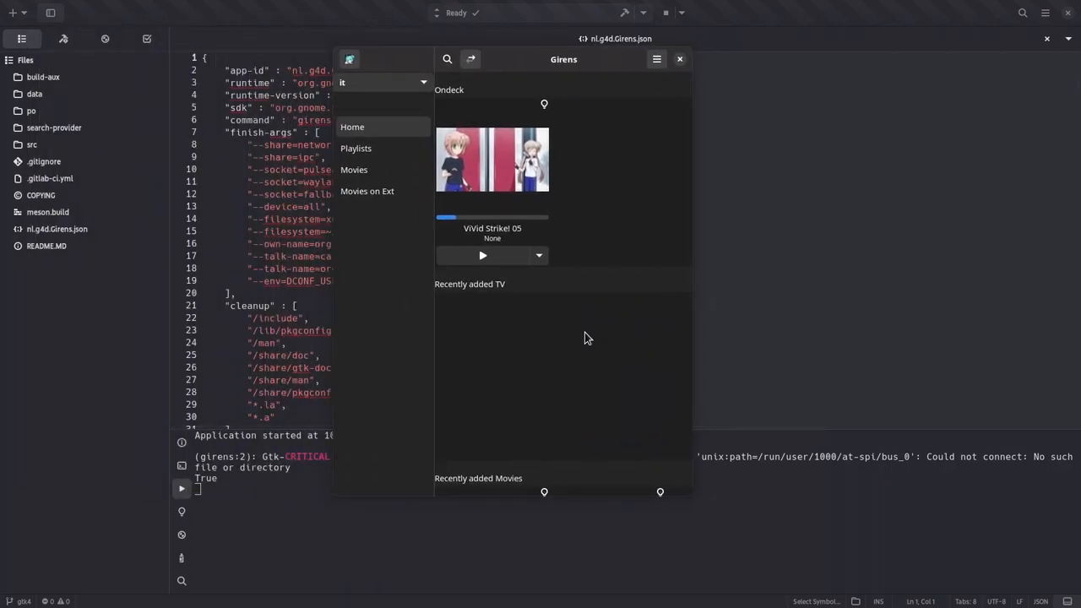
mouse_move(367, 191)
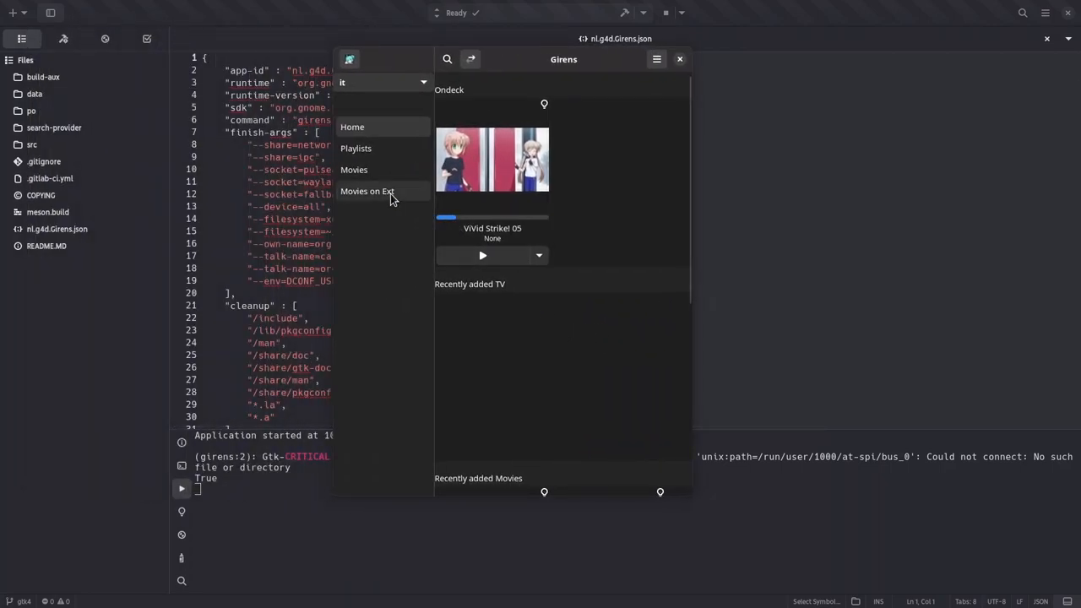
- Play Gosick 03 from Movies on Ext and list its English ASS subtitle tracks
click(366, 191)
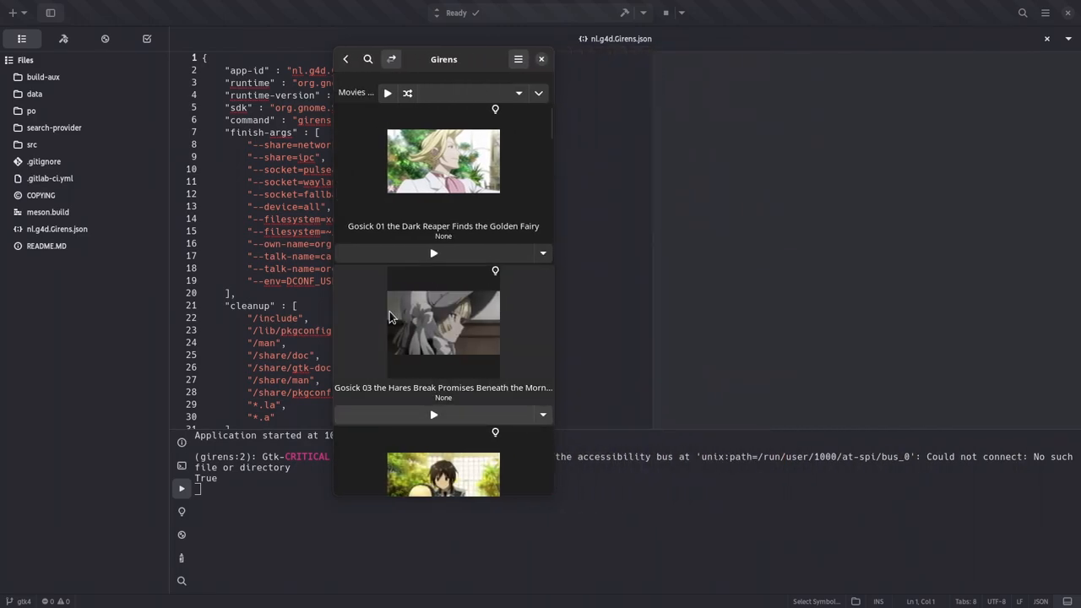
scroll(down, 3)
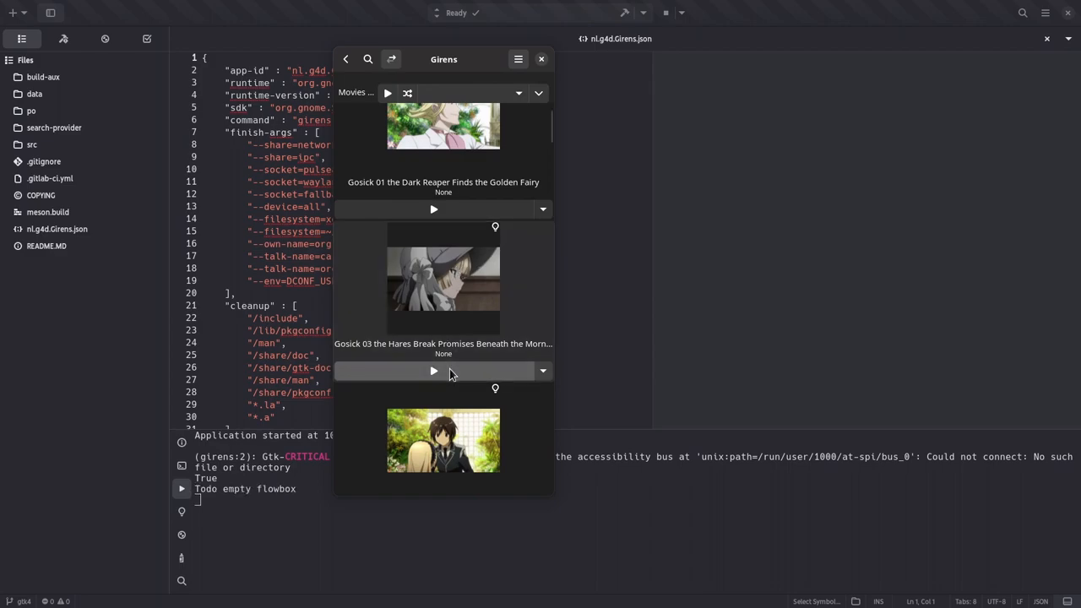
click(433, 371)
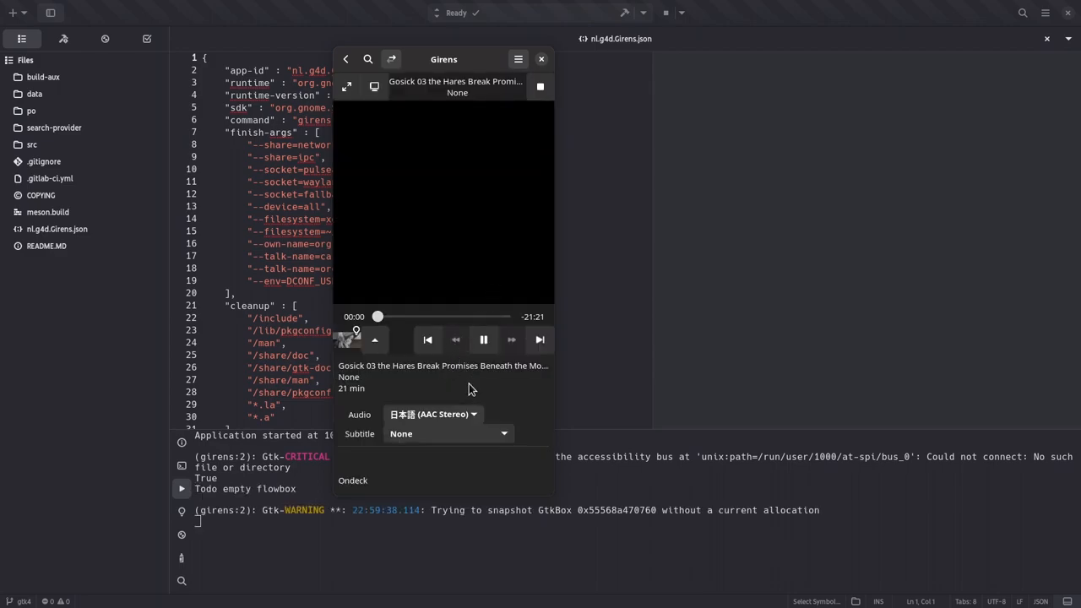
click(447, 434)
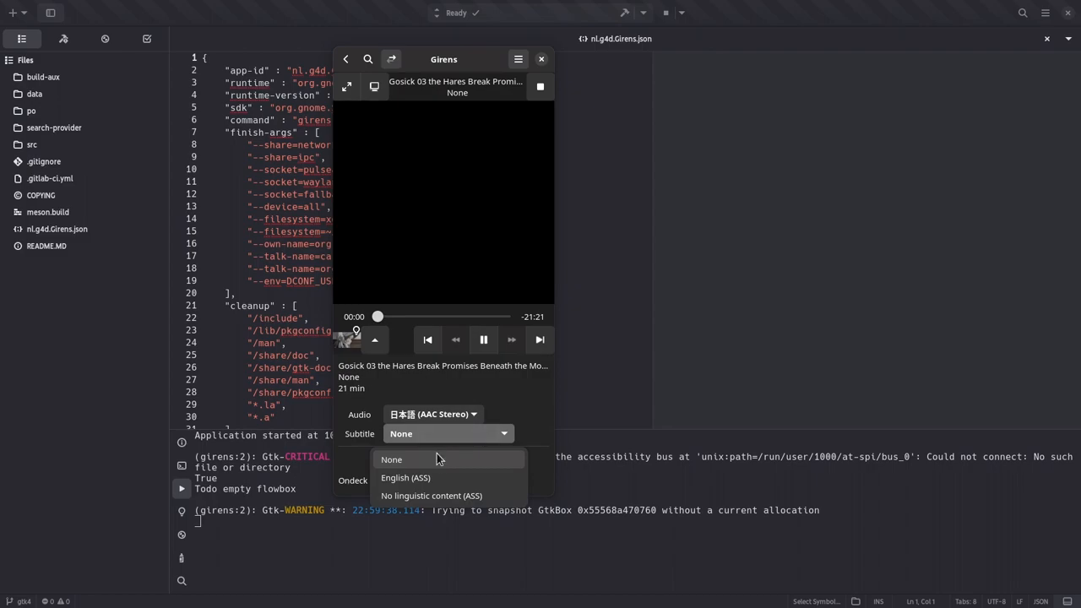